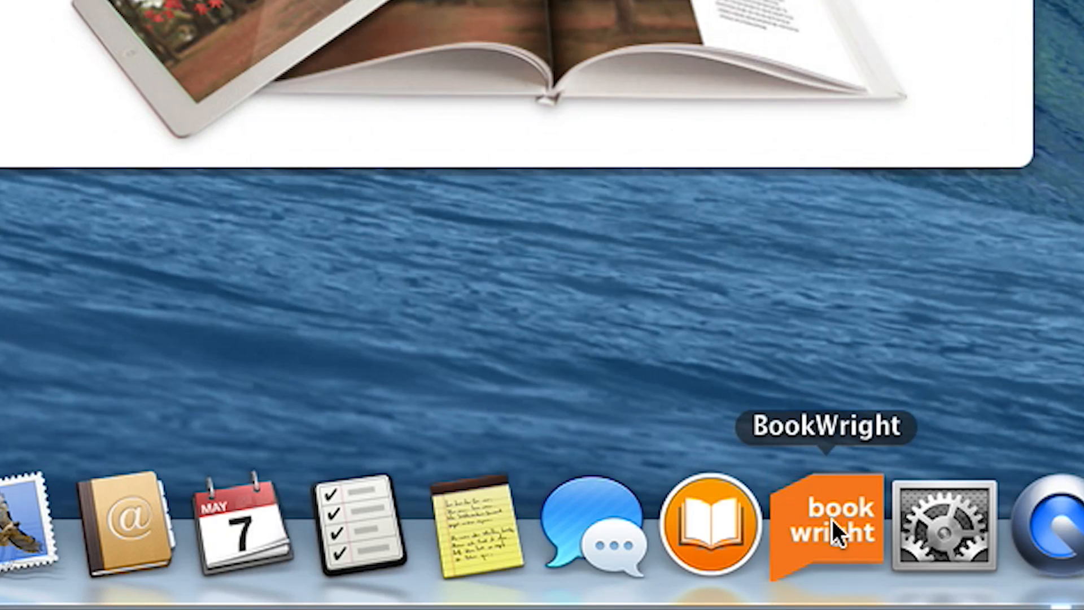
Step: Launch BookWright from the macOS Dock to reach its welcome screen
{"action": "left_click", "coordinate": [832, 521]}
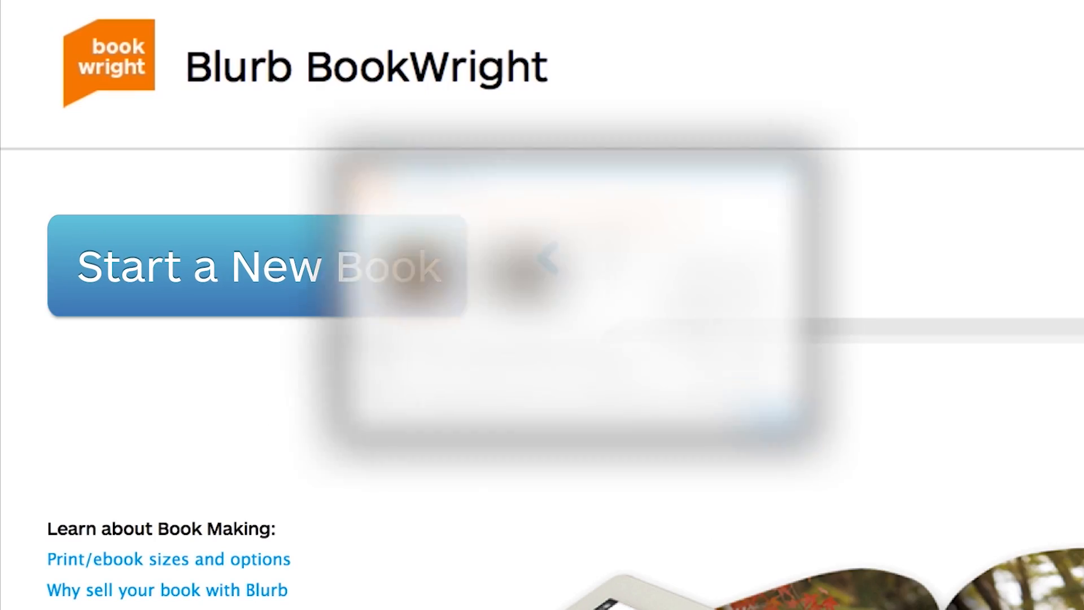
Step: Start a new book from the welcome screen, landing on the Choose a book screen with Standard Landscape (10×8 in)
{"action": "left_click", "coordinate": [256, 266]}
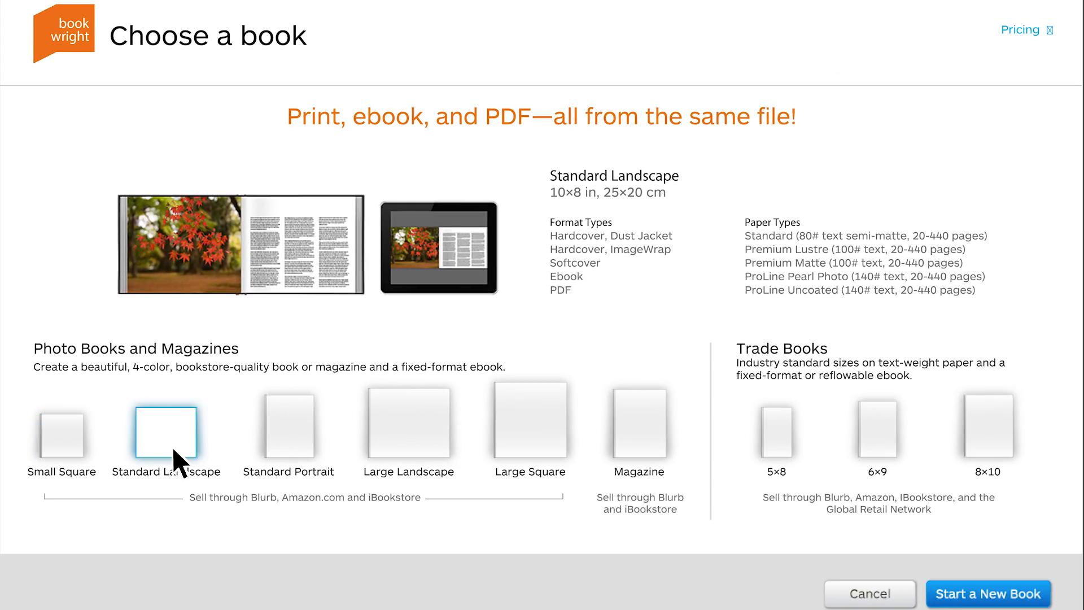